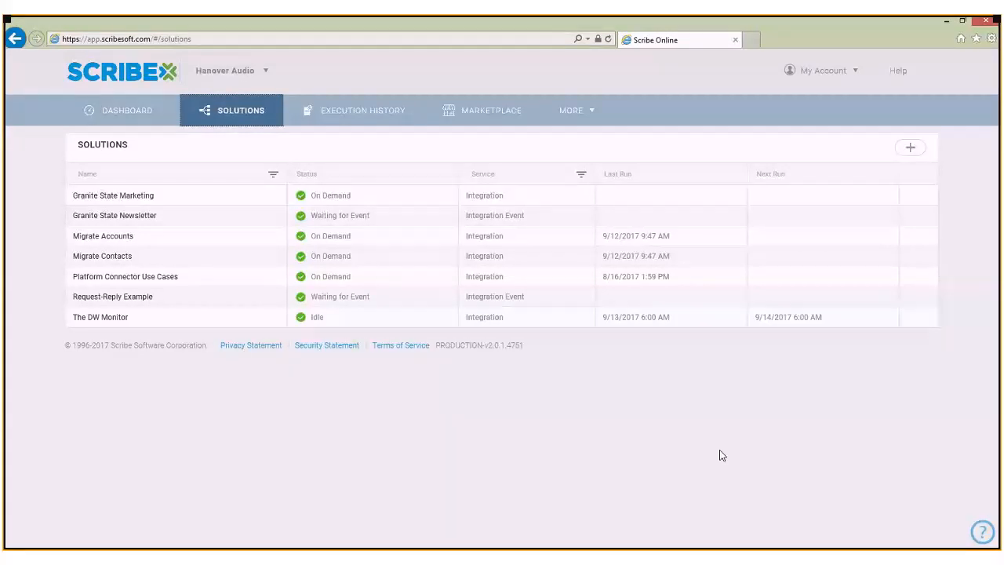
mouse_move(229, 260)
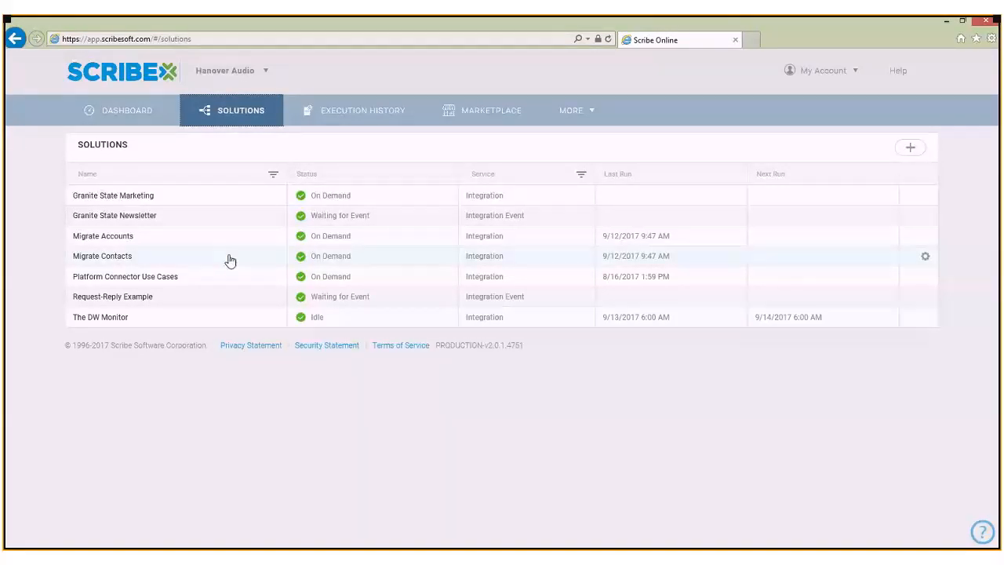
mouse_move(229, 241)
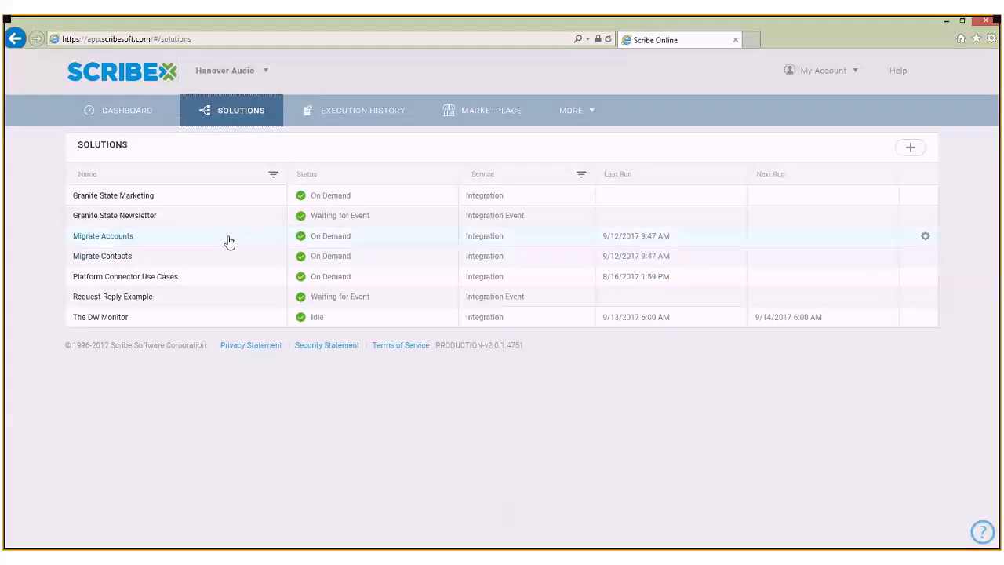
mouse_move(229, 260)
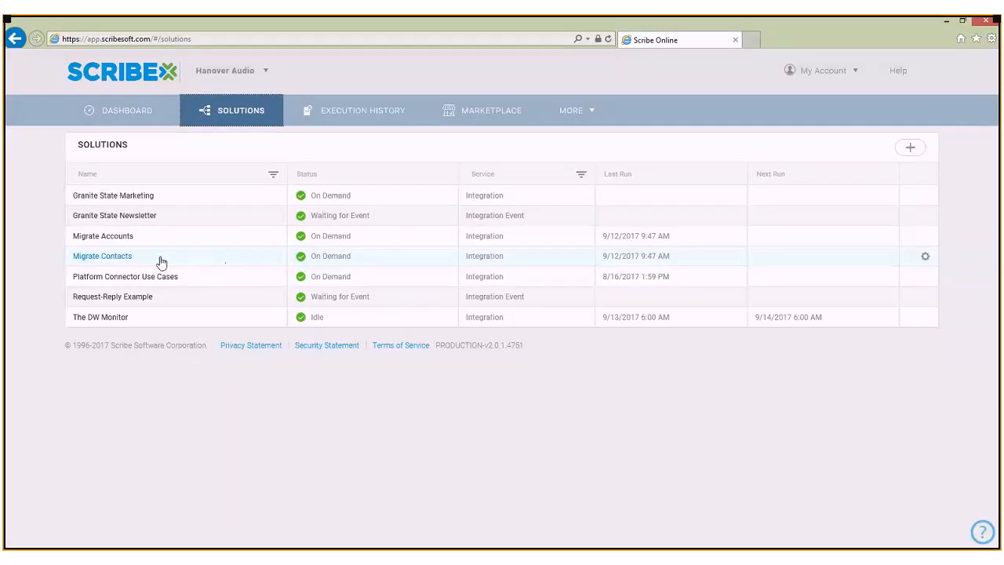
Step: Show the Migrate Contacts solution with its two maps and its id in the address bar
click(102, 255)
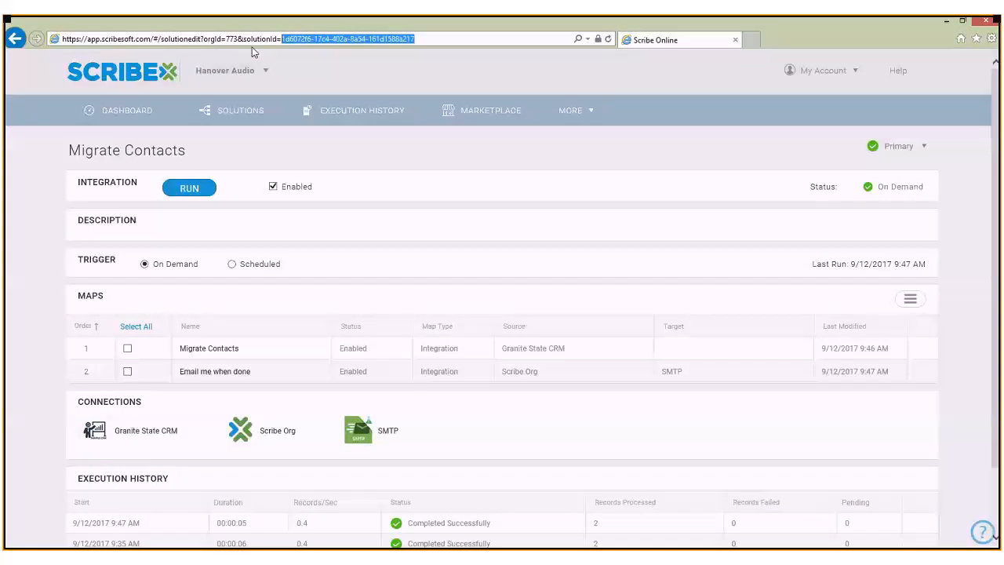
mouse_move(296, 58)
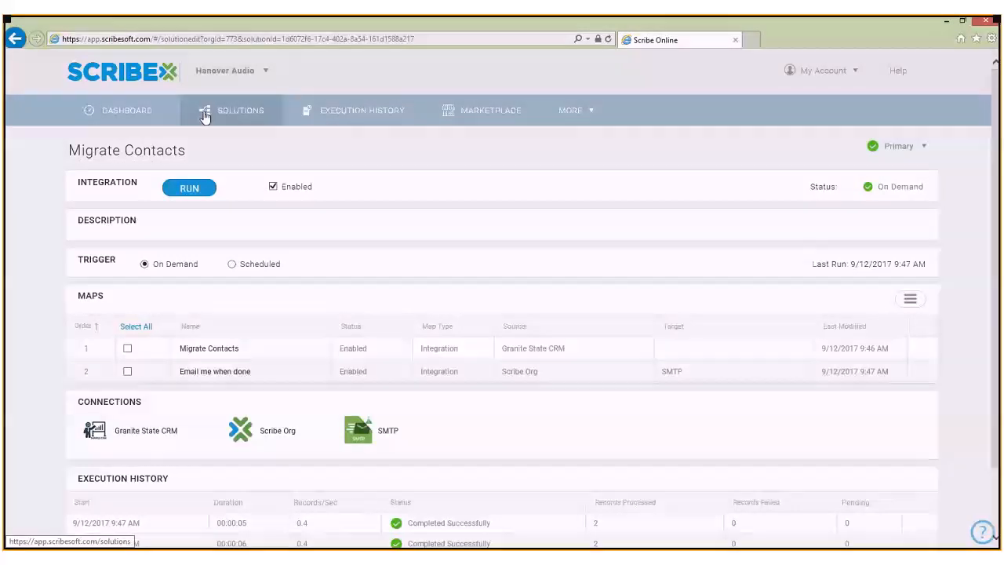
Step: Bring up the Migrate Accounts map in the designer and view its 'Migrate Accounts to new system' comment
click(241, 109)
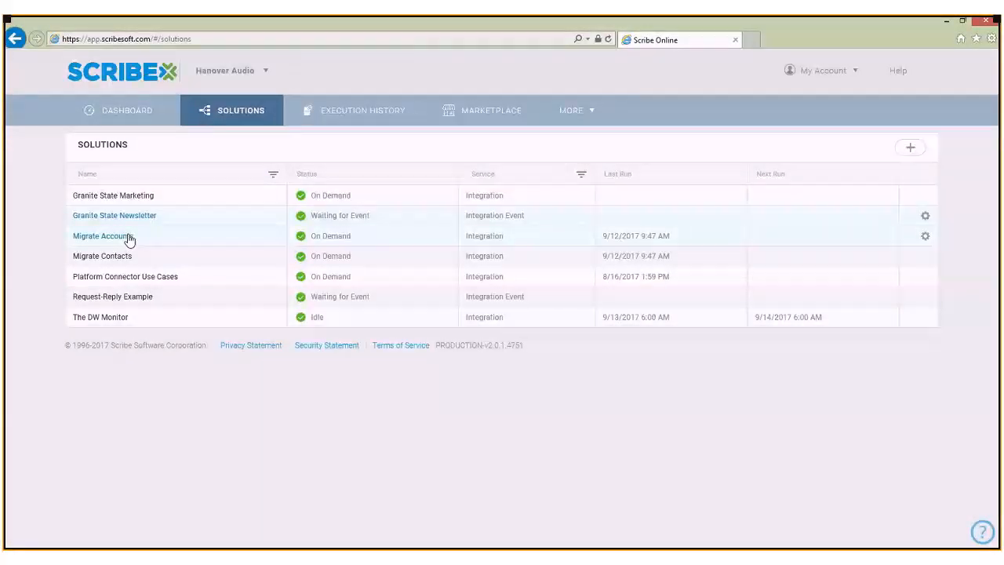
click(103, 235)
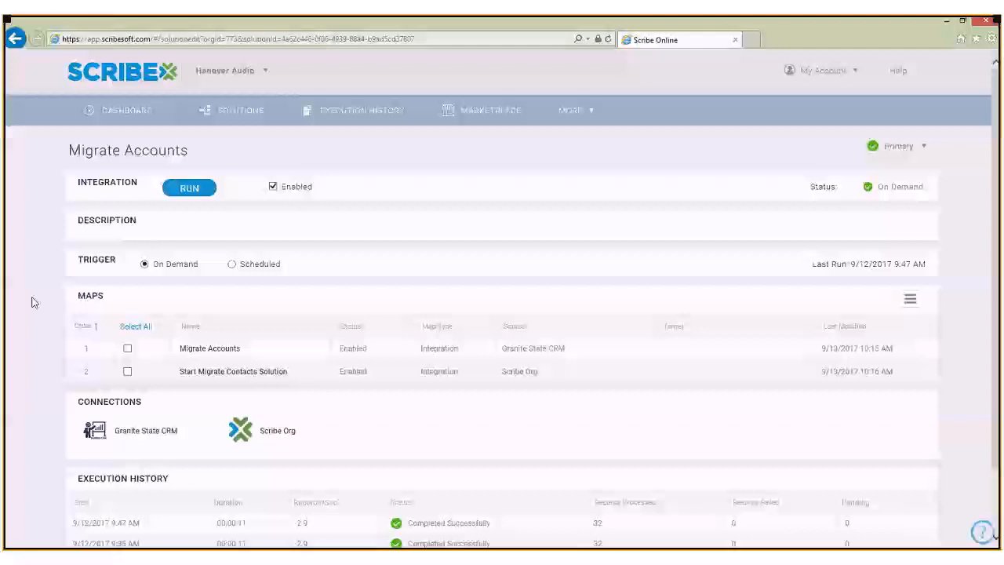
scroll(down, 3)
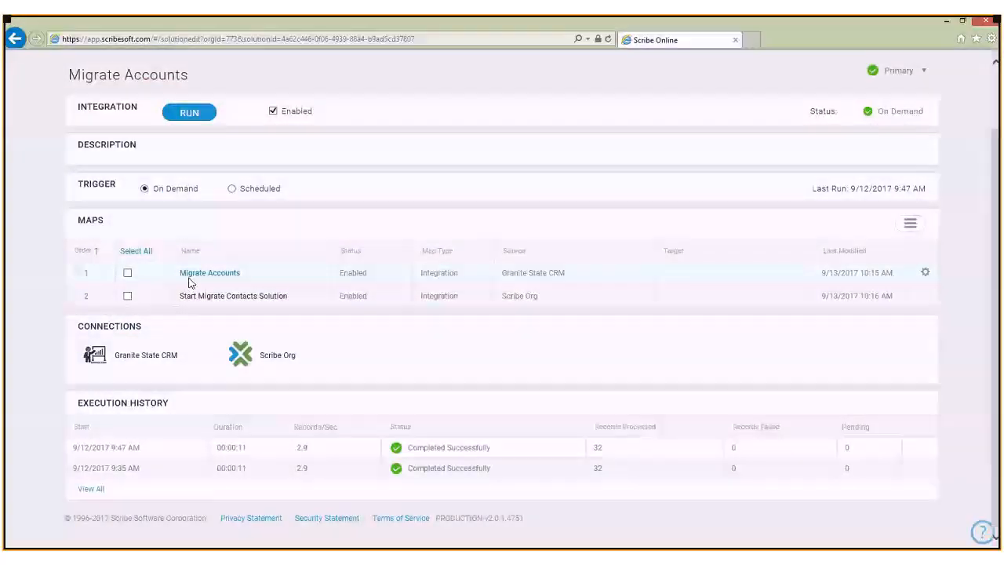
click(210, 273)
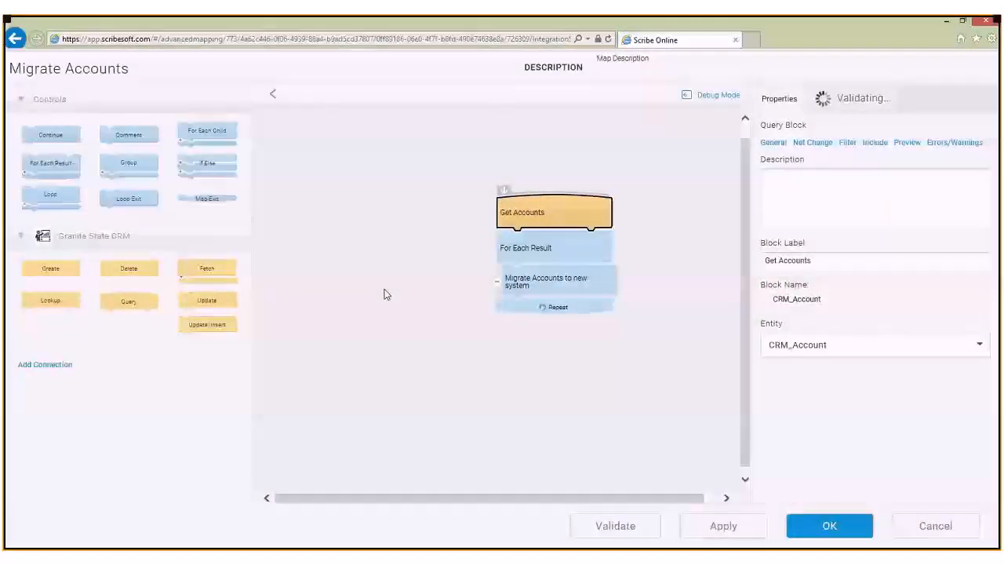
mouse_move(332, 241)
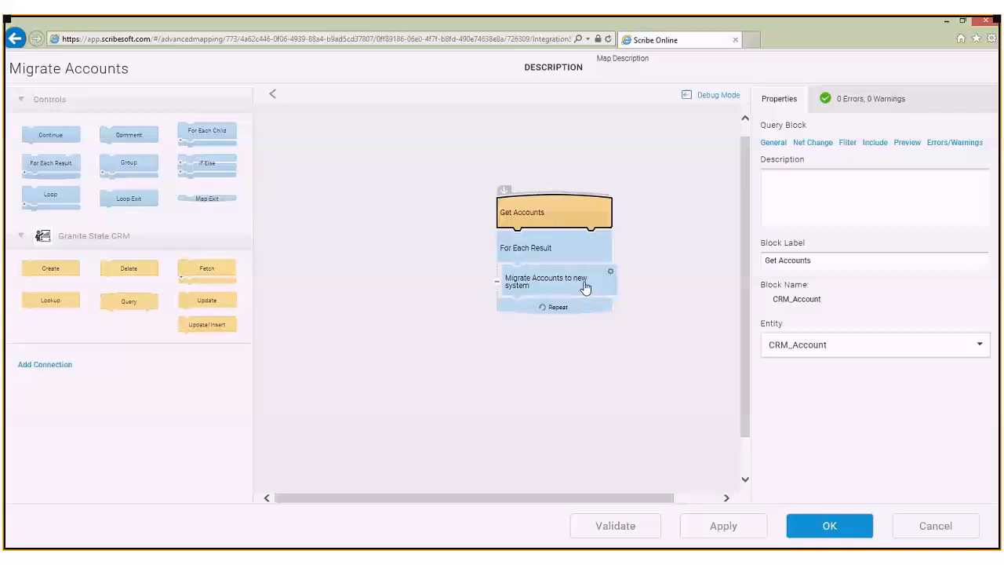
mouse_move(579, 292)
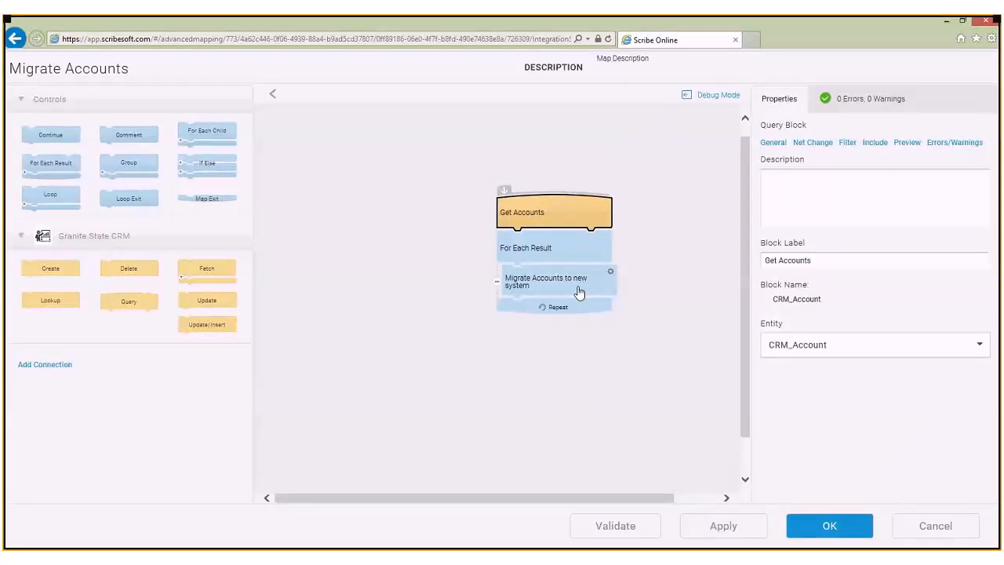
click(557, 281)
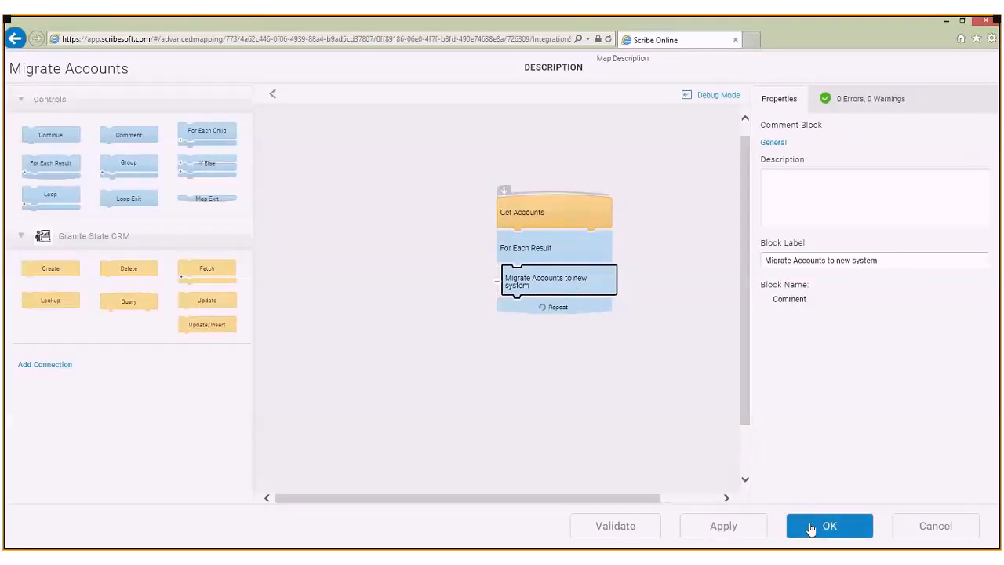
Step: Leave the map and bring up the Start Migrate Contacts Solution map with its query block properties
click(828, 524)
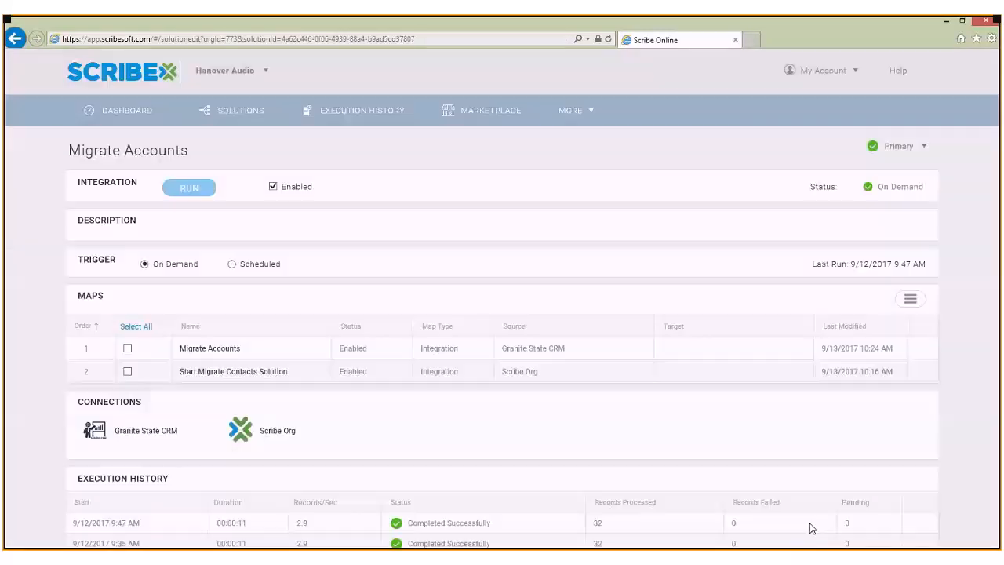
mouse_move(276, 381)
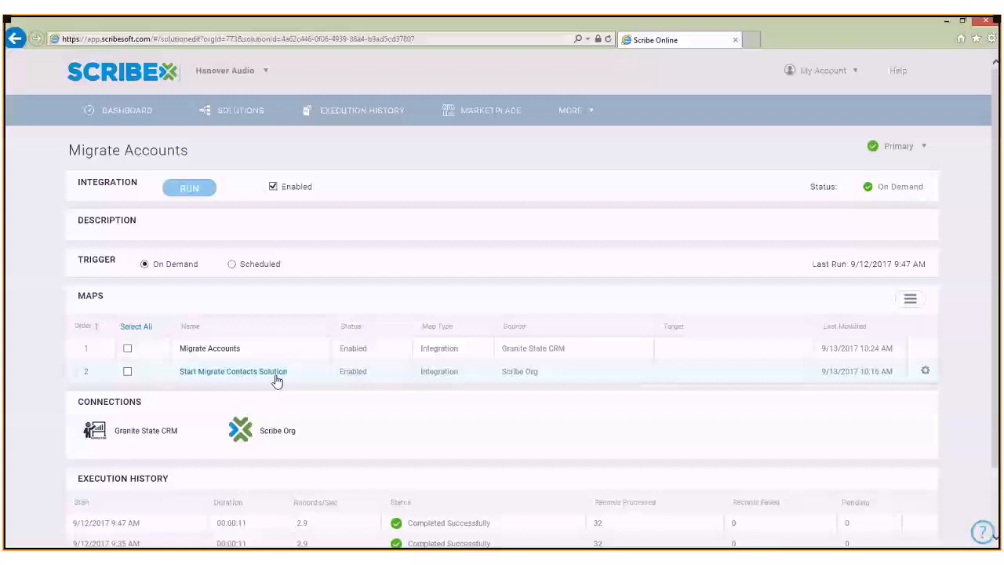
click(232, 370)
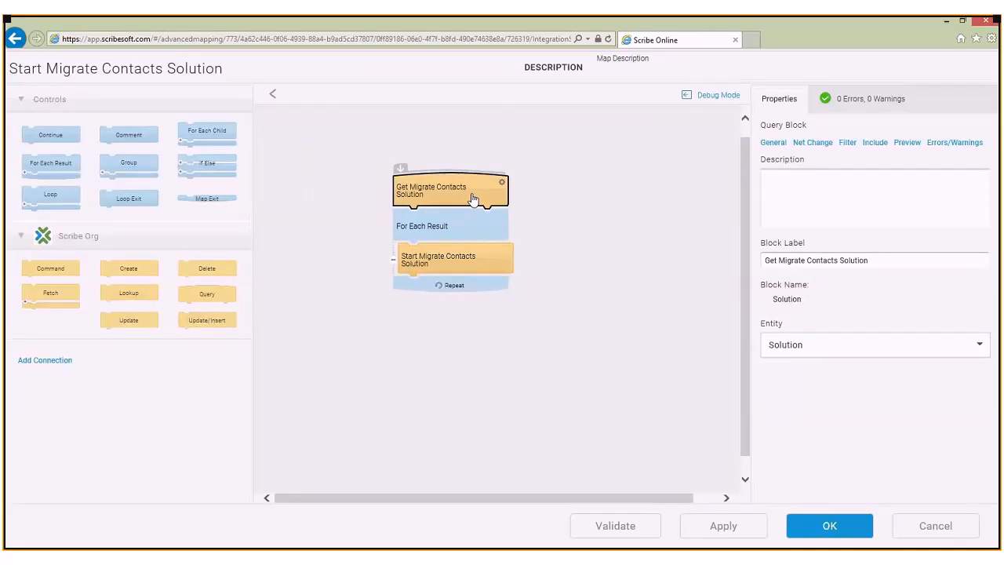
mouse_move(519, 188)
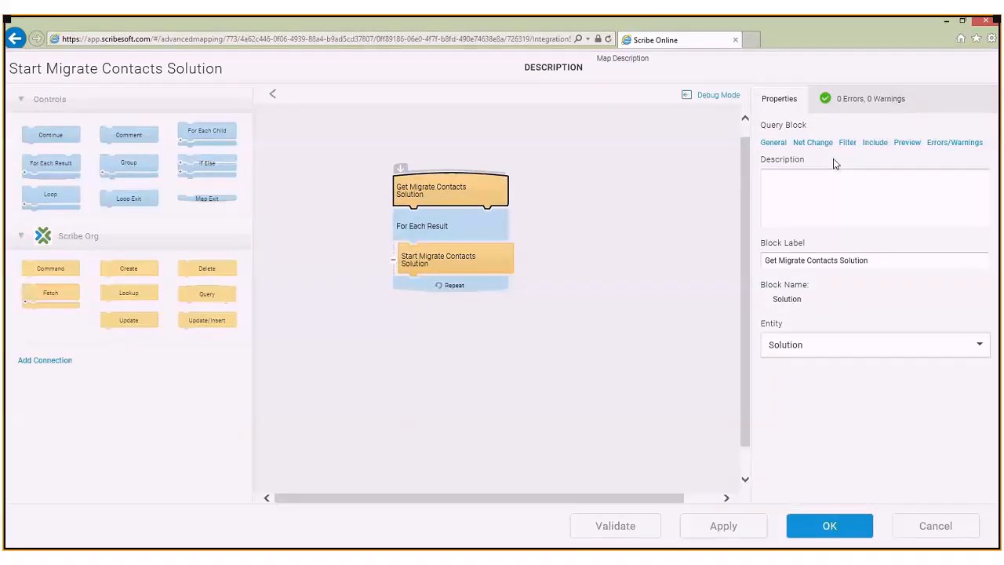
mouse_move(847, 149)
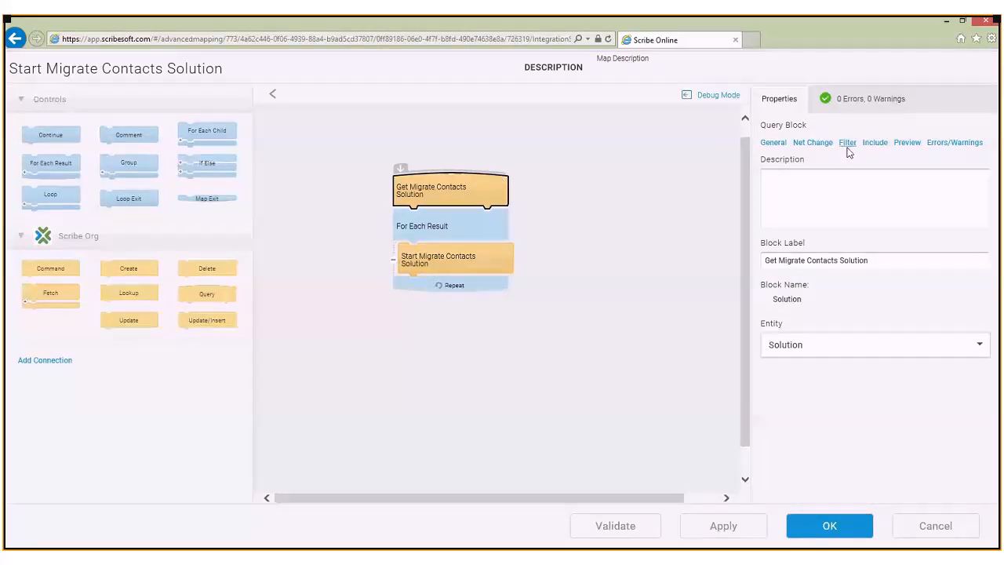
Step: Filter the Get Migrate Contacts Solution query on Id equals the Migrate Contacts solution id
click(847, 143)
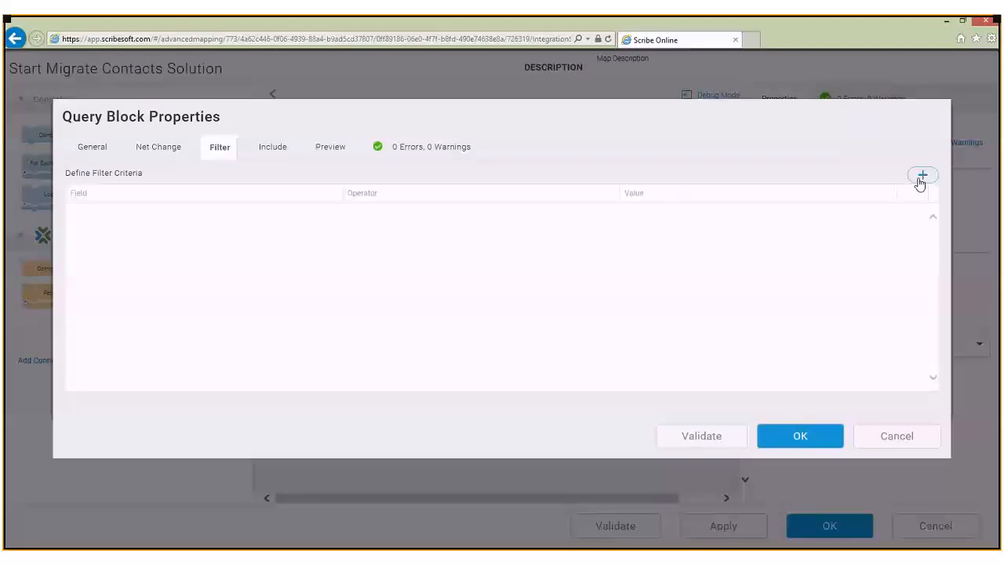
click(921, 176)
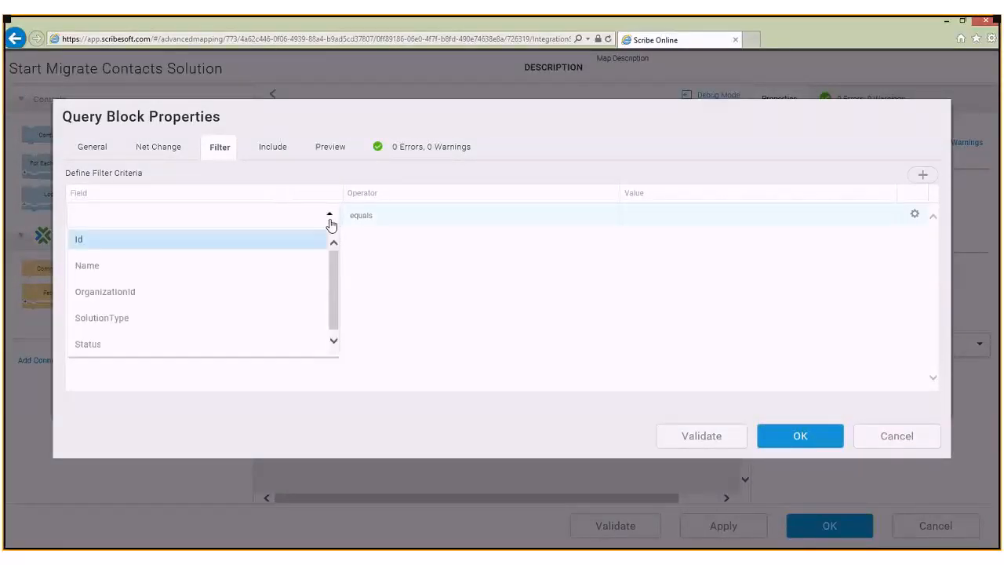
click(78, 238)
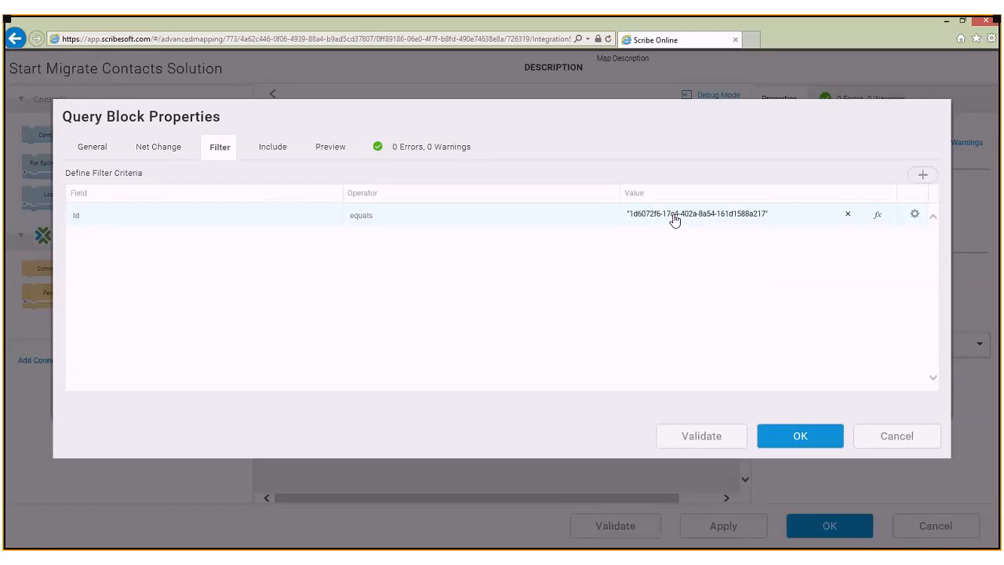
click(701, 436)
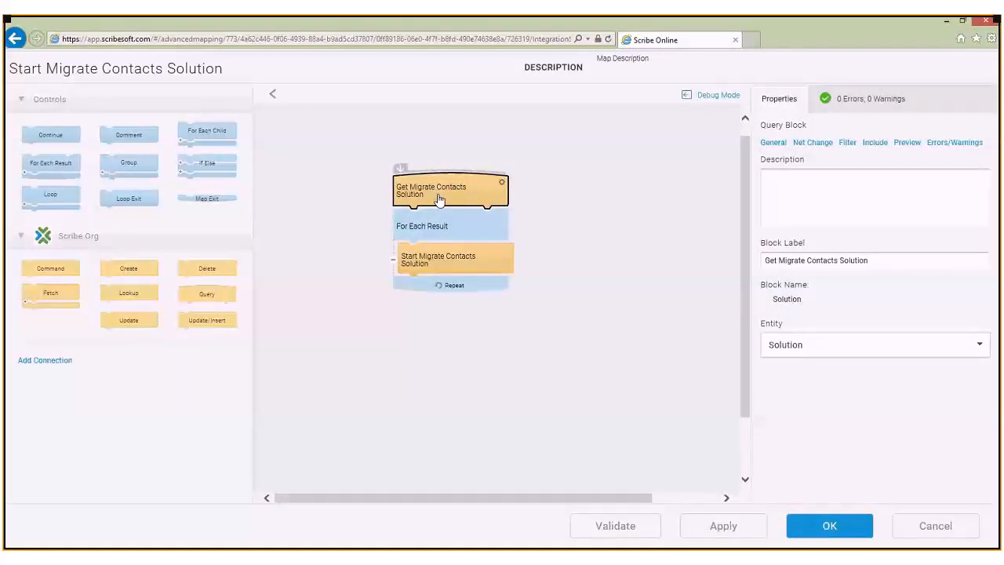
mouse_move(462, 198)
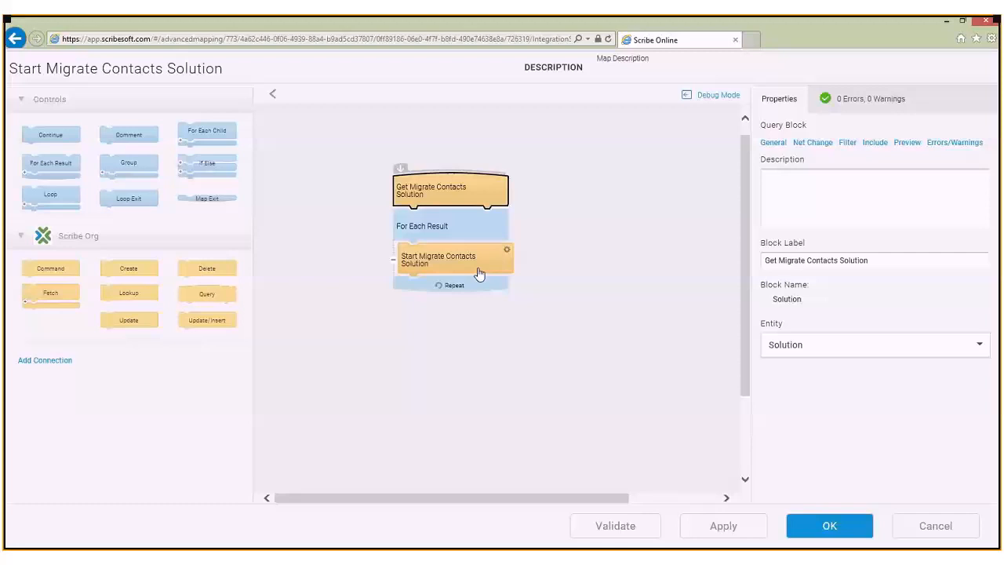
Step: Show the Start Migrate Contacts Solution command block's properties with entity StartSolution
click(452, 260)
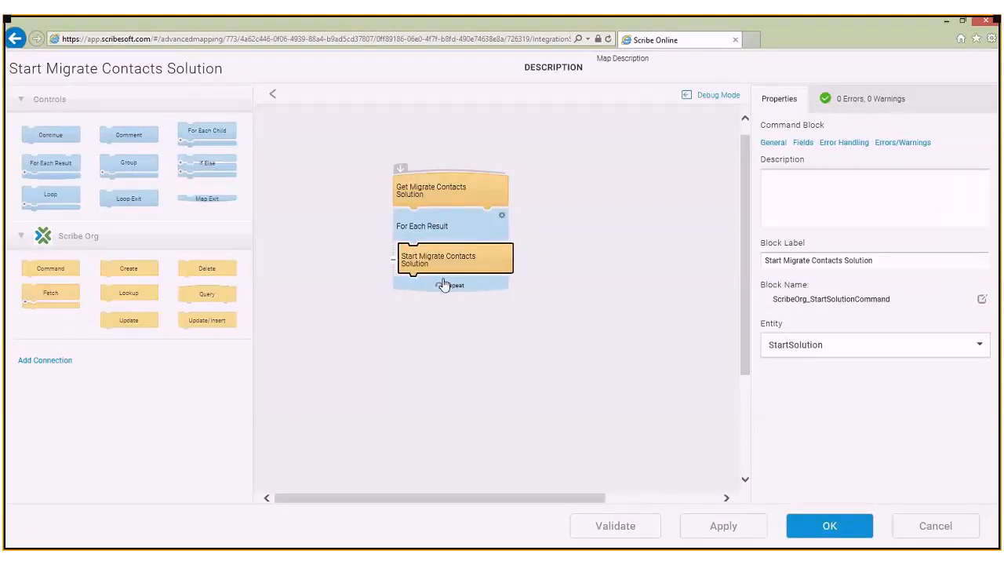
mouse_move(455, 268)
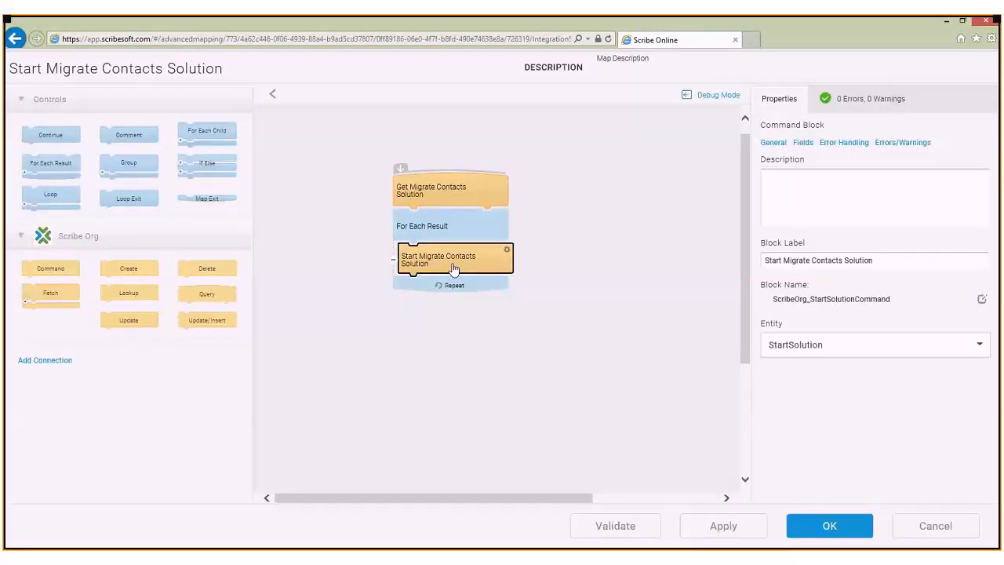
mouse_move(51, 275)
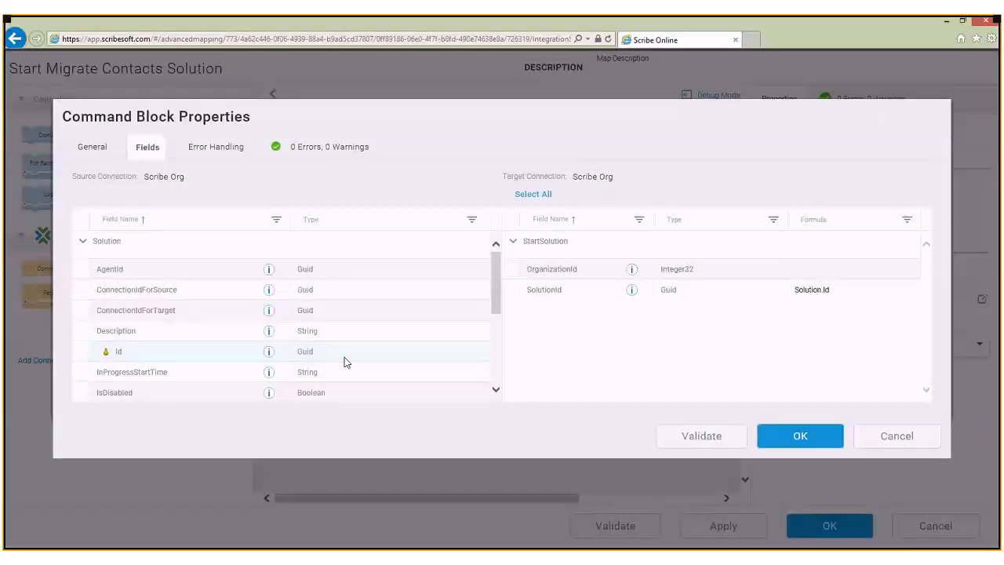
mouse_move(728, 315)
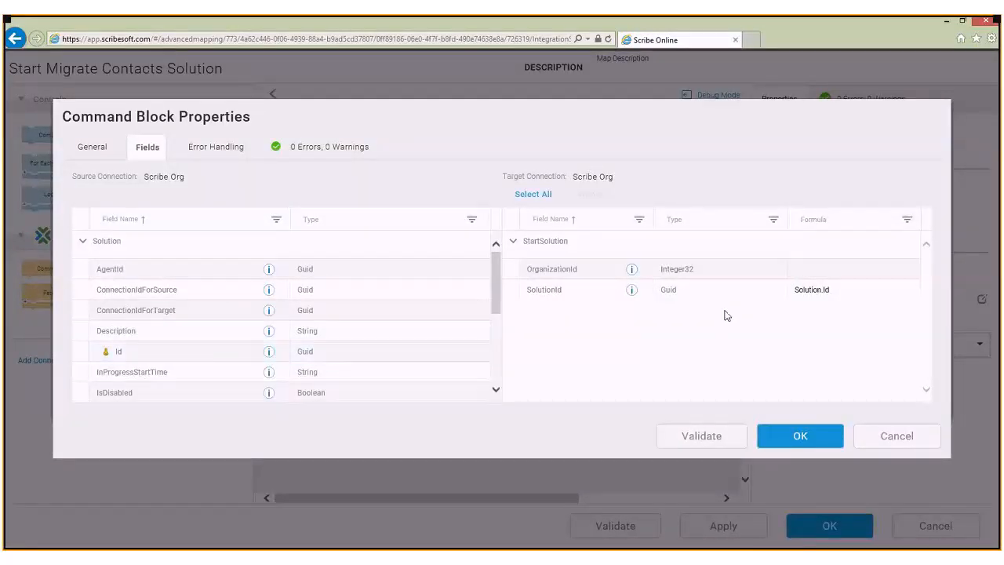
mouse_move(824, 339)
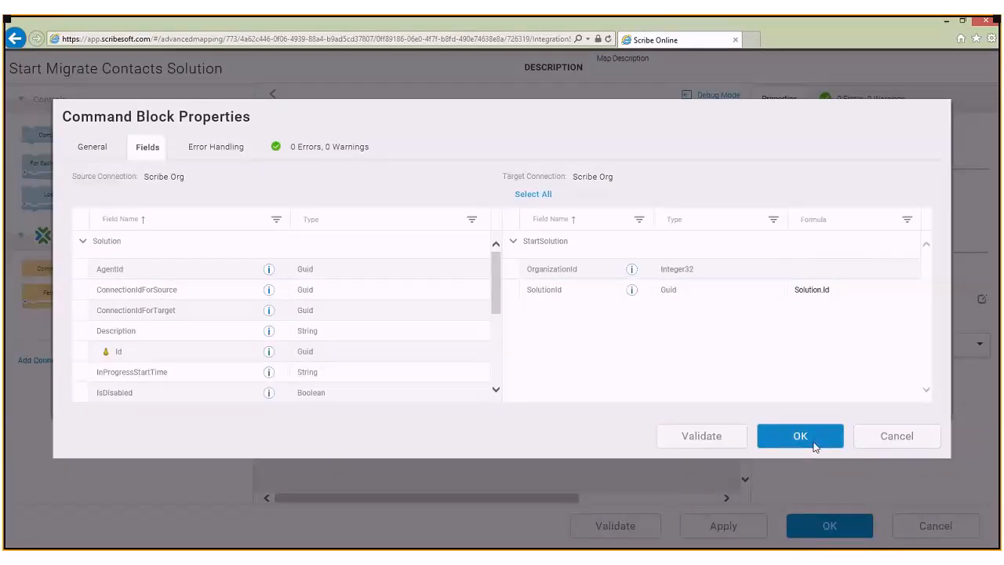
click(800, 436)
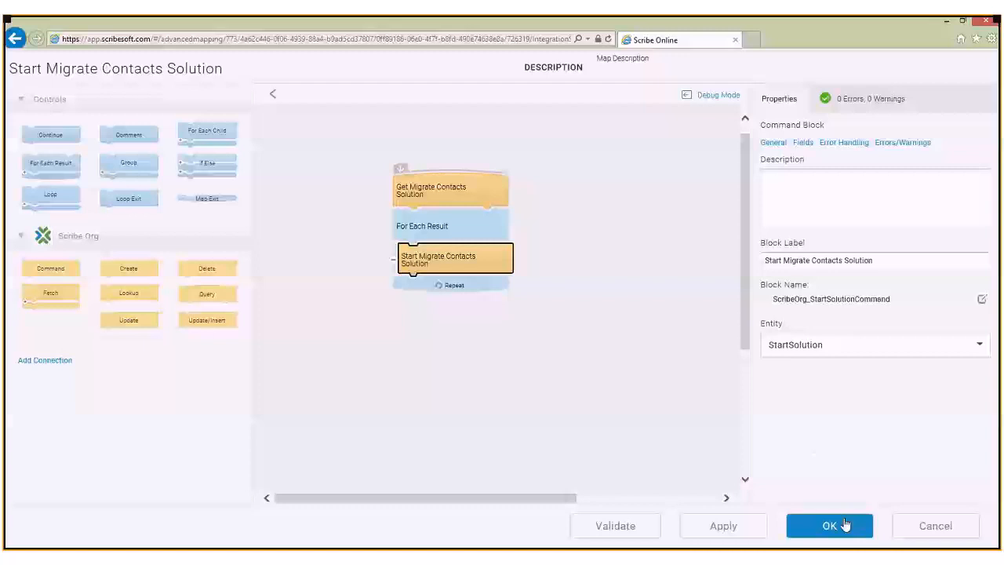
Step: Return to Solutions, go into Migrate Contacts and bring its maps up in the designer
click(828, 523)
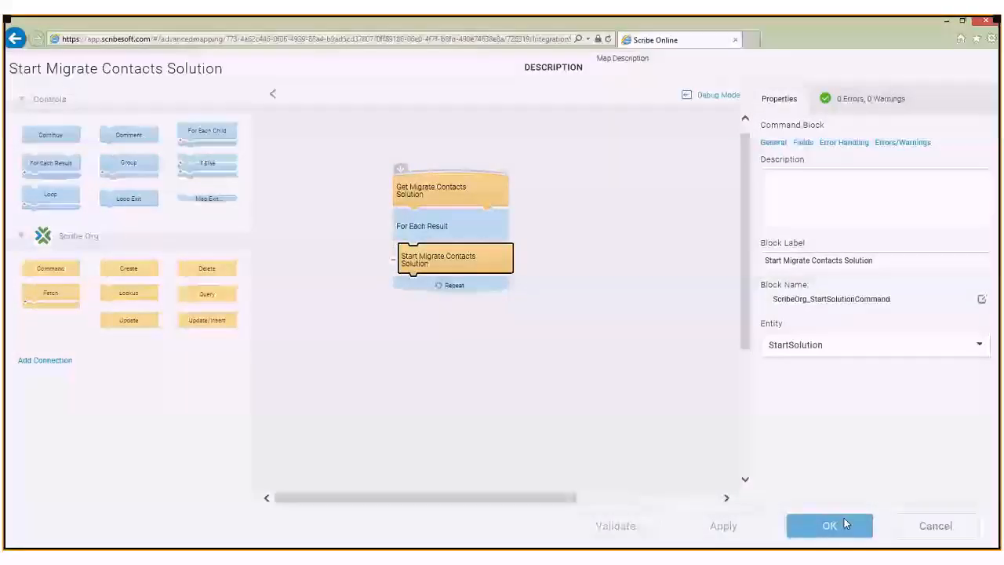
click(828, 526)
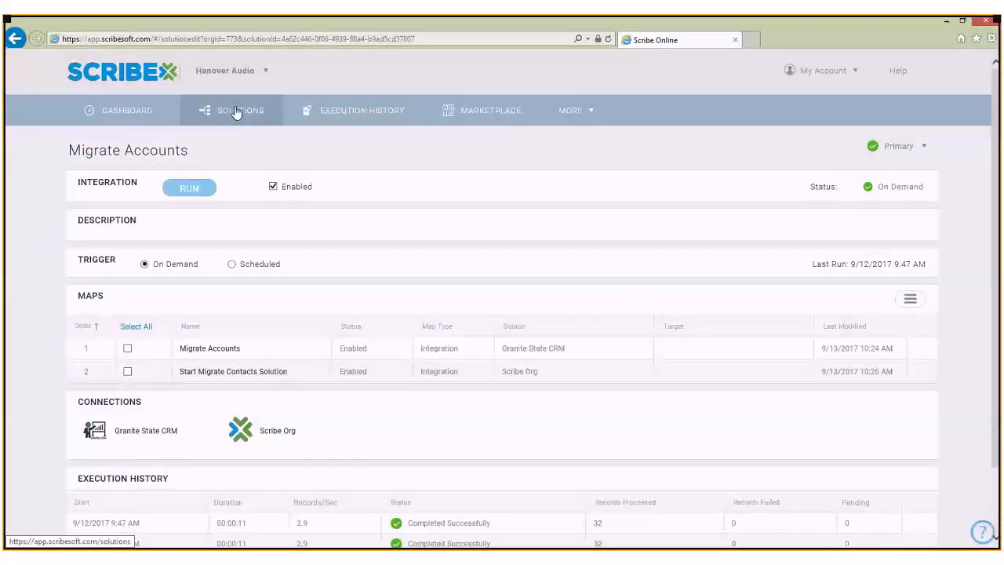
click(240, 110)
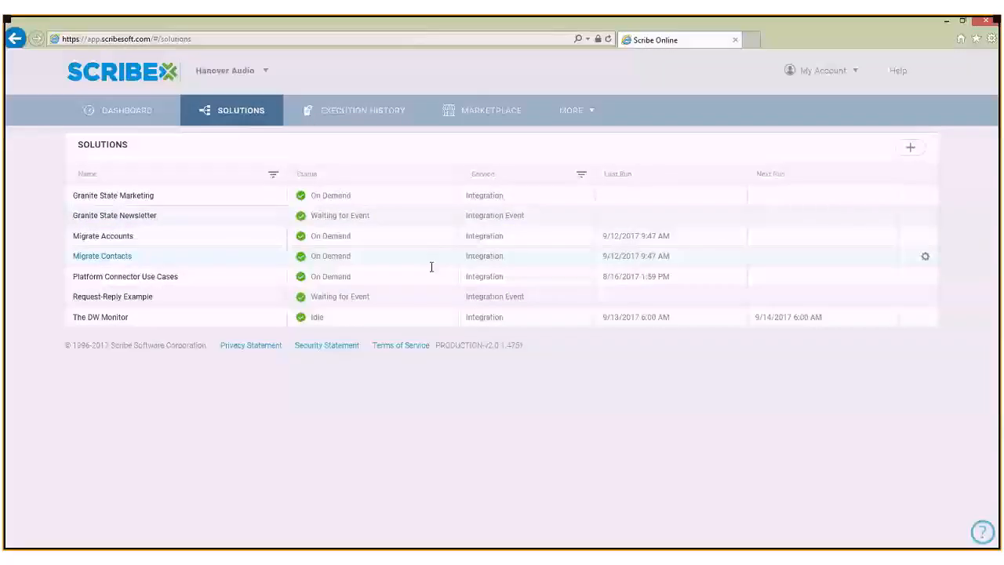
click(102, 256)
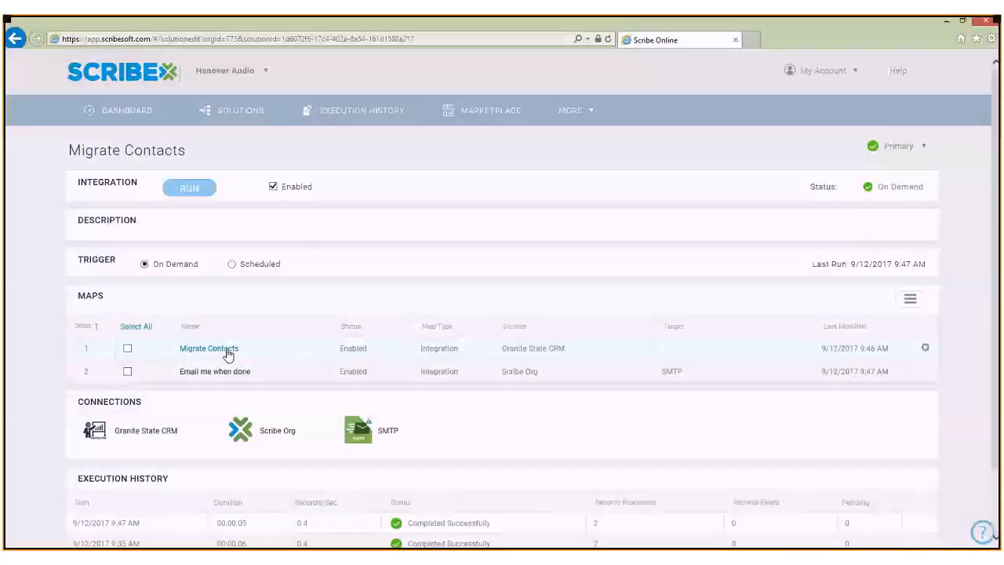
click(207, 349)
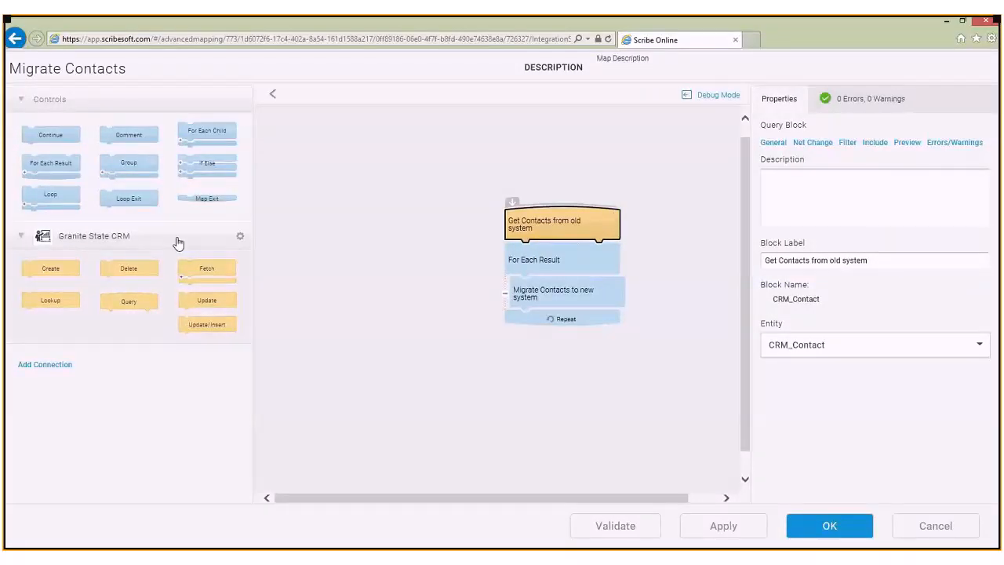
mouse_move(577, 299)
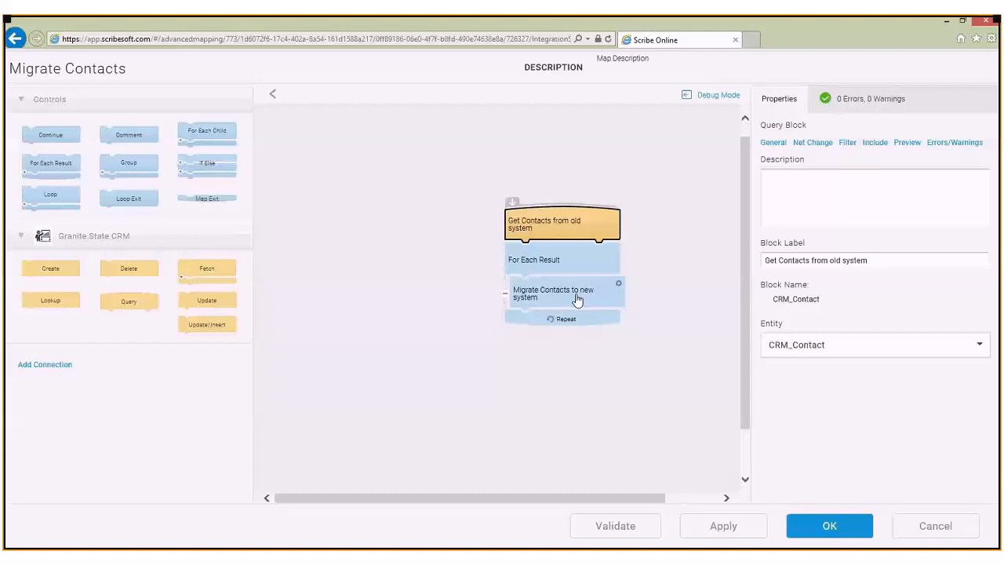
mouse_move(575, 301)
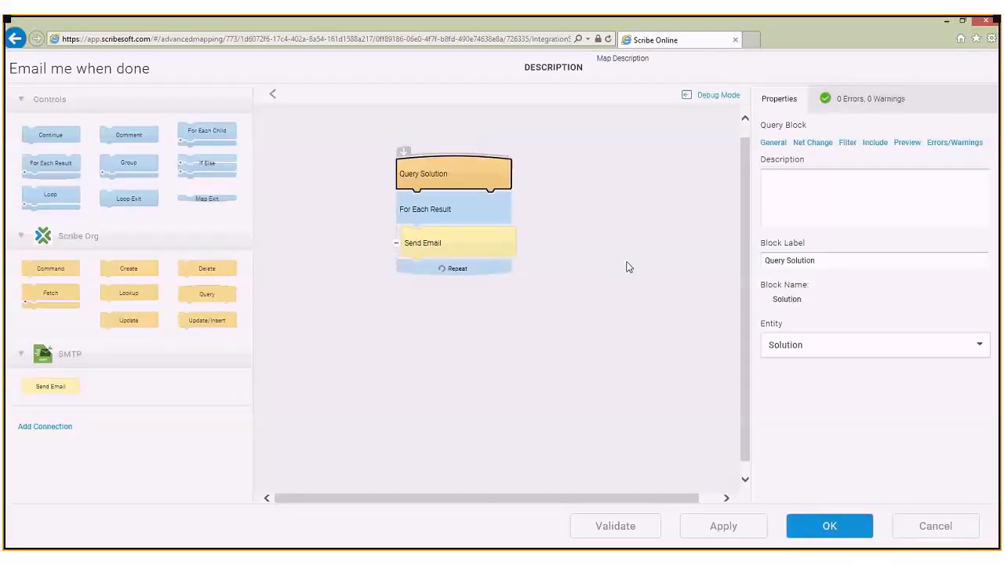
mouse_move(447, 194)
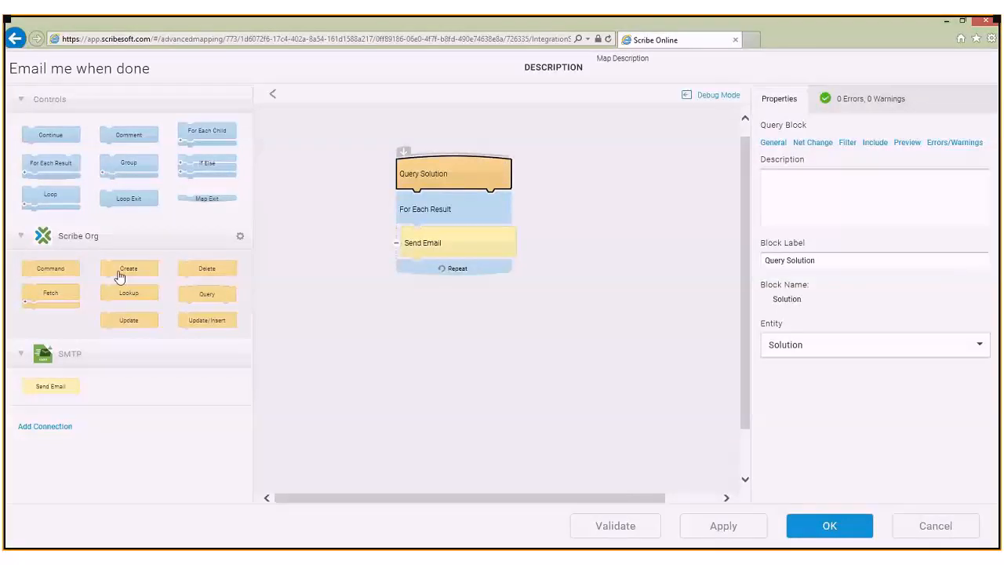
mouse_move(102, 249)
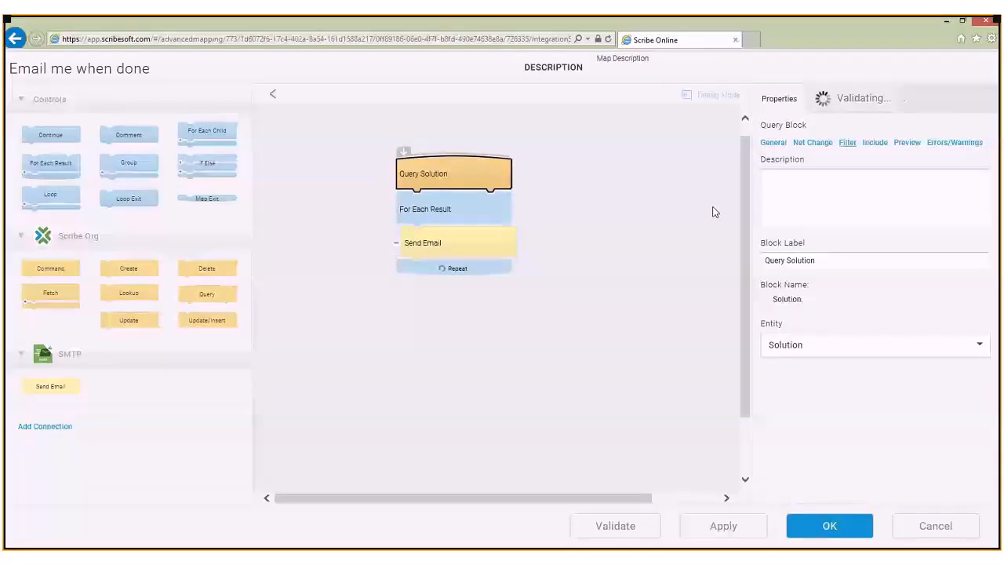
click(844, 141)
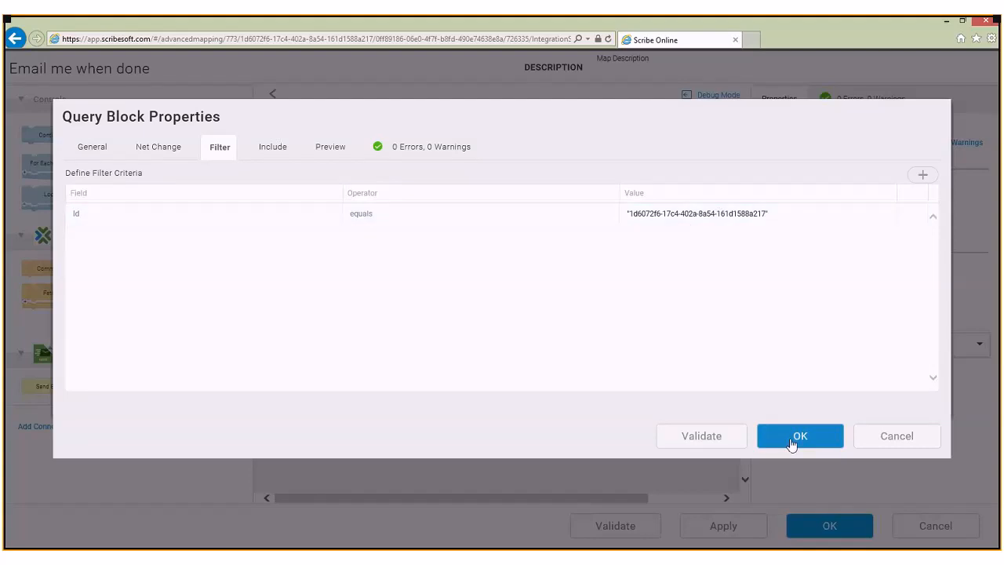
click(800, 436)
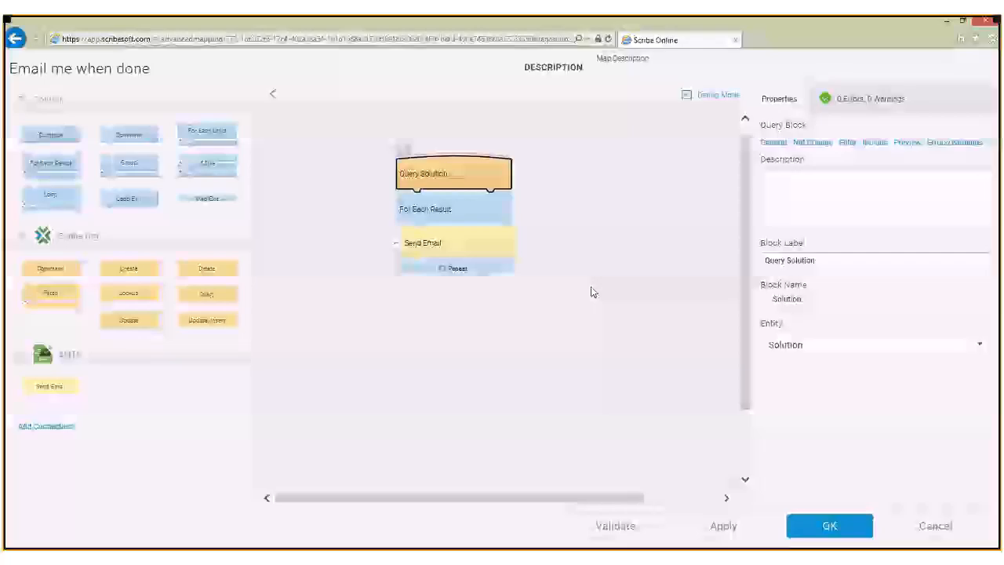
Step: Review the Send Email block's field mappings and its Body formula
click(423, 241)
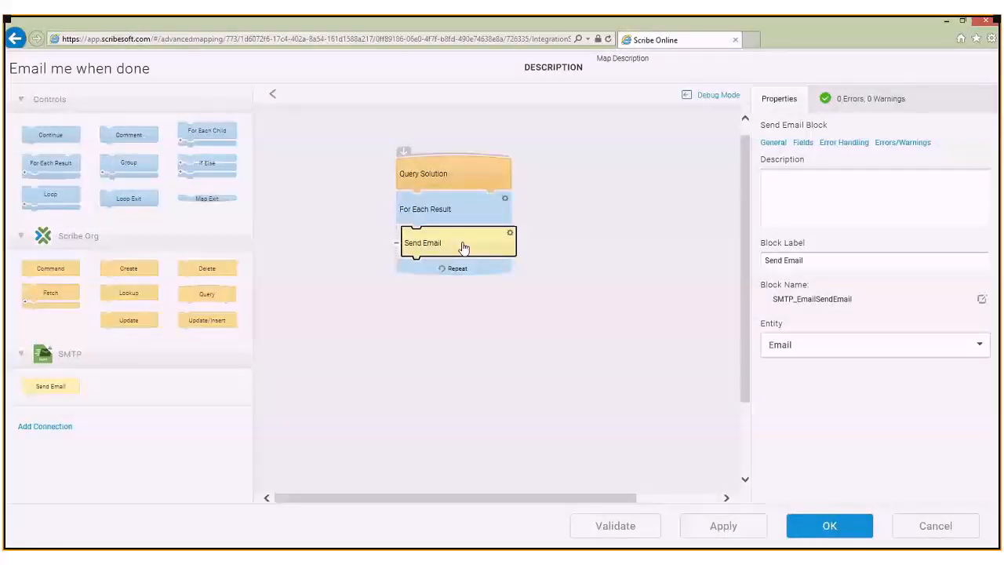
mouse_move(614, 270)
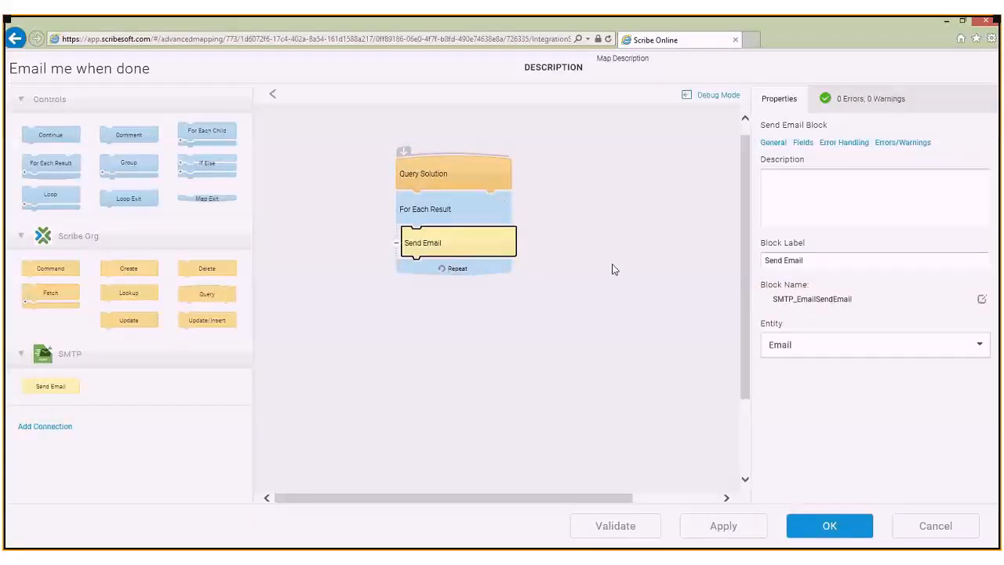
mouse_move(814, 141)
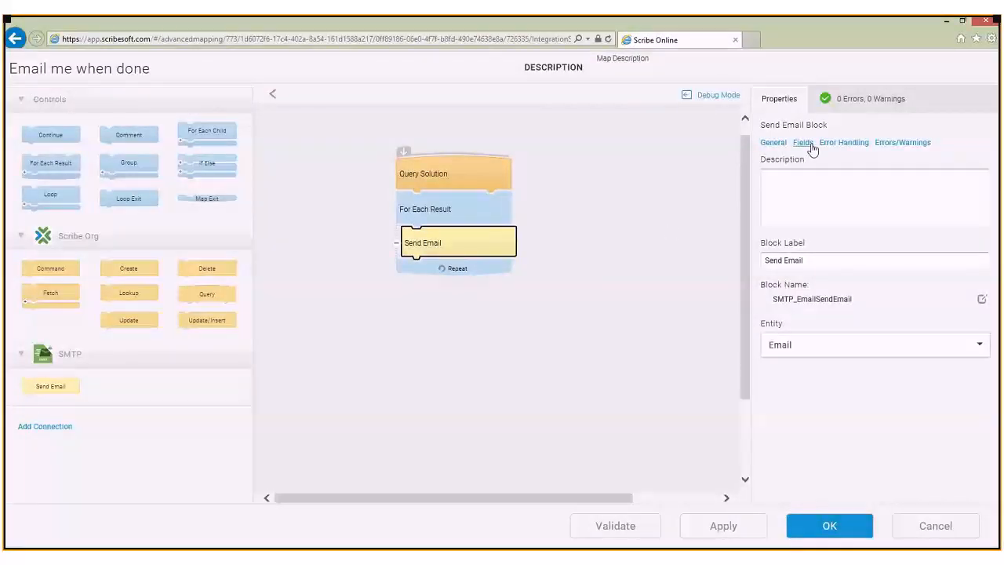
click(806, 143)
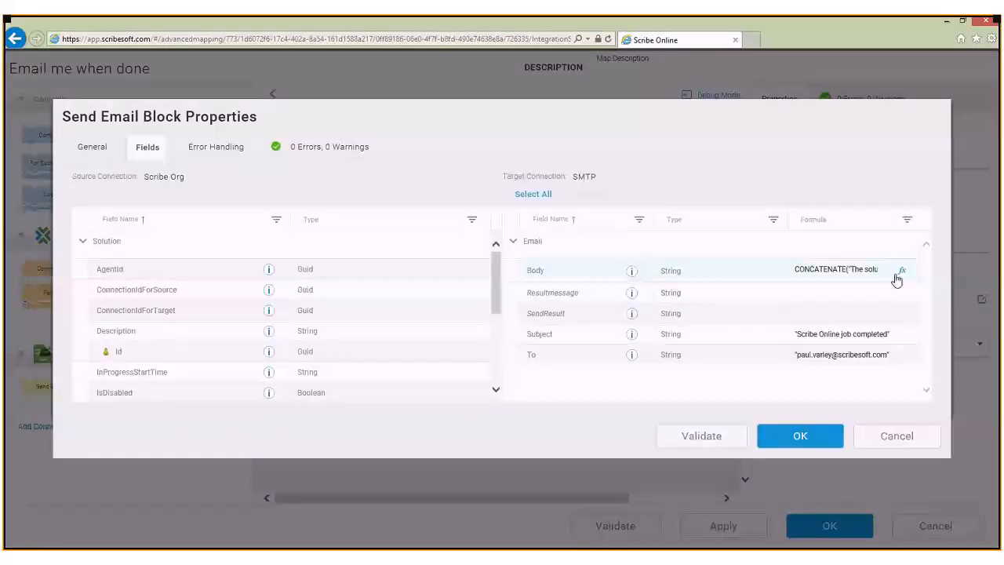
click(899, 275)
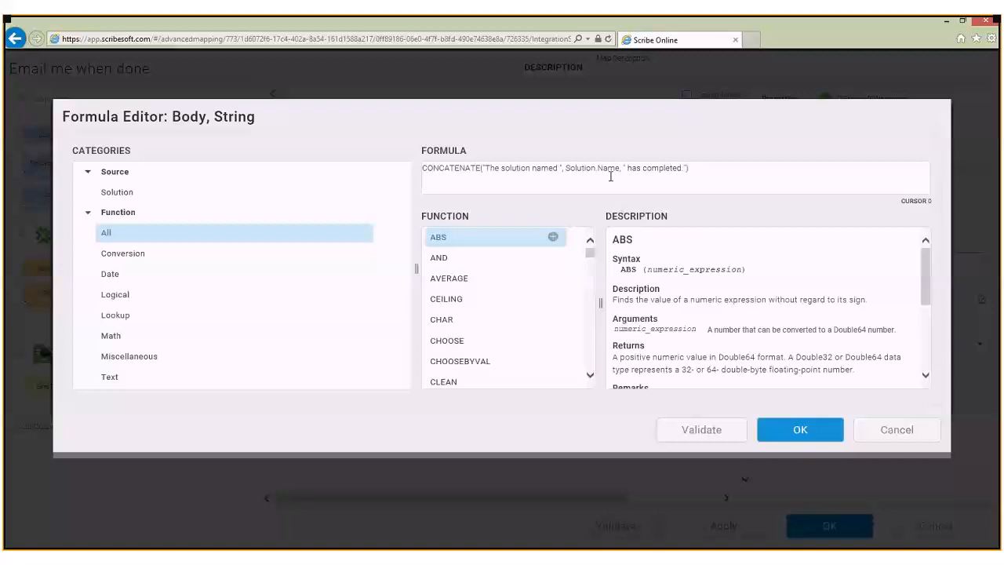
mouse_move(880, 386)
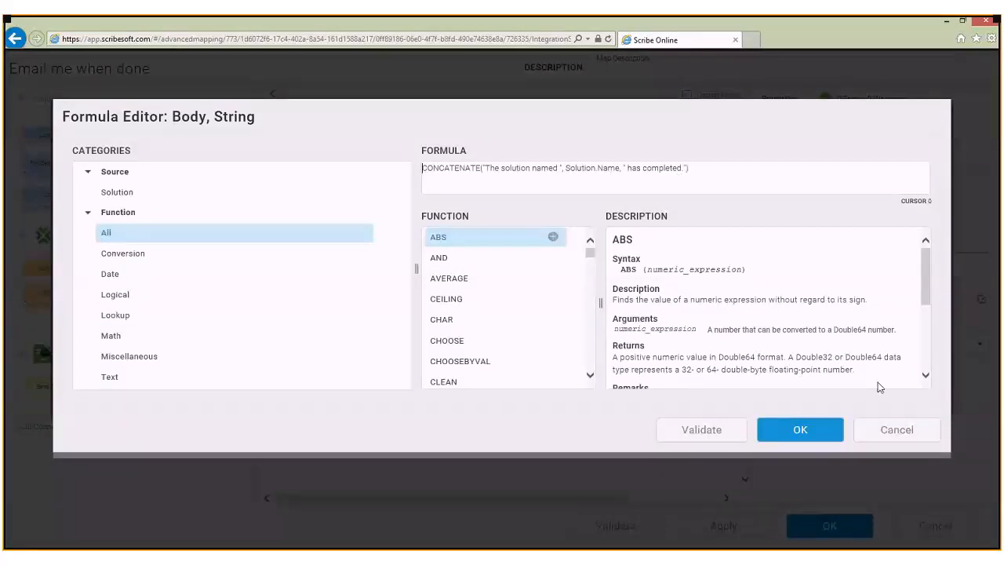
Step: Close the formula editor, the block properties and the map, returning to the Migrate Contacts solution
click(800, 429)
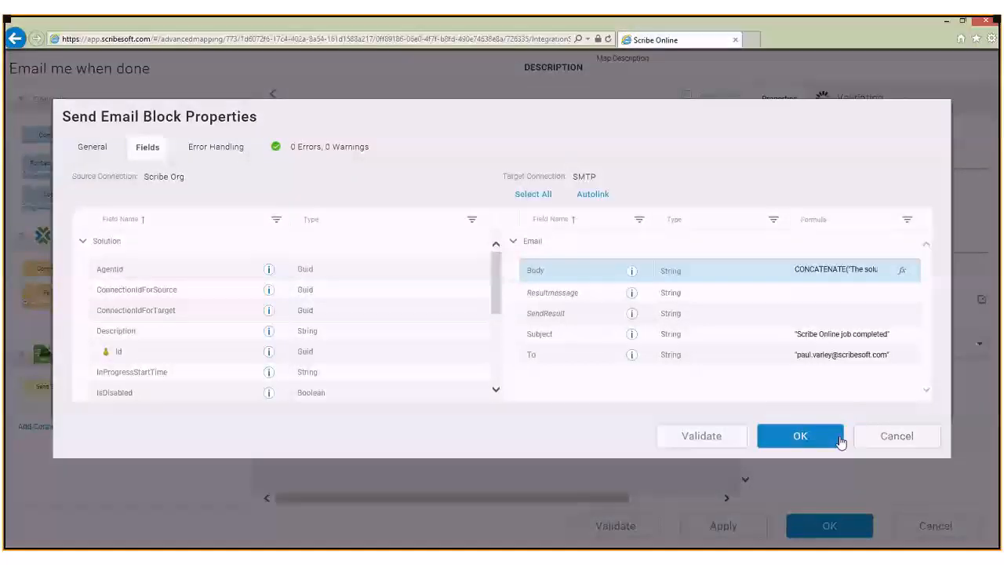
click(801, 436)
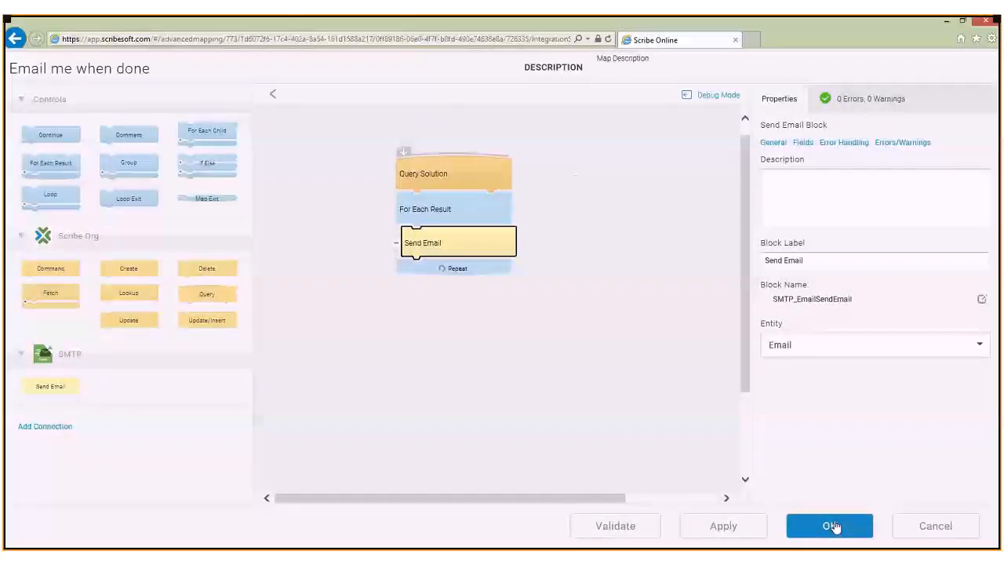
click(828, 524)
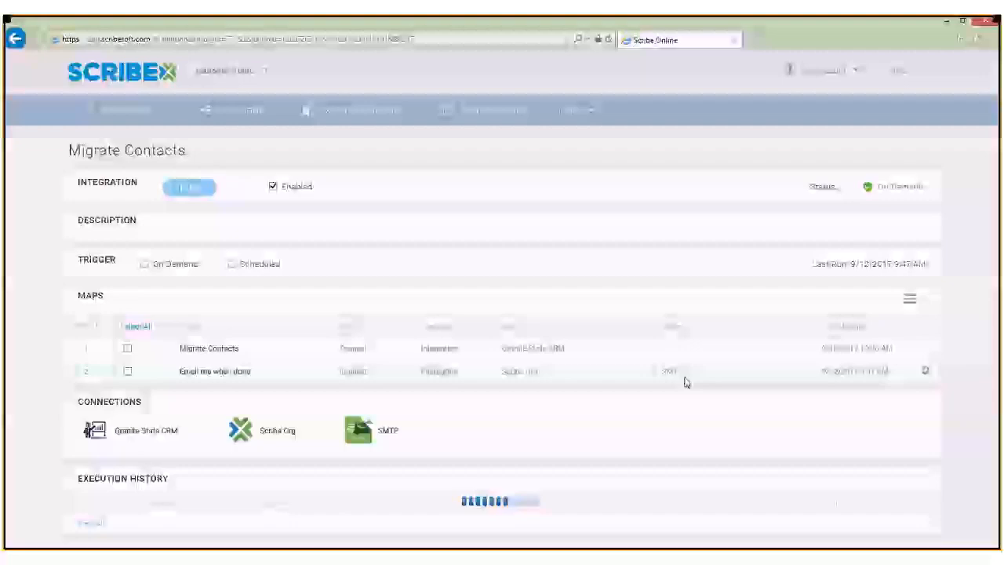
Step: Run the Migrate Accounts solution so its newest execution shows as in progress
click(242, 110)
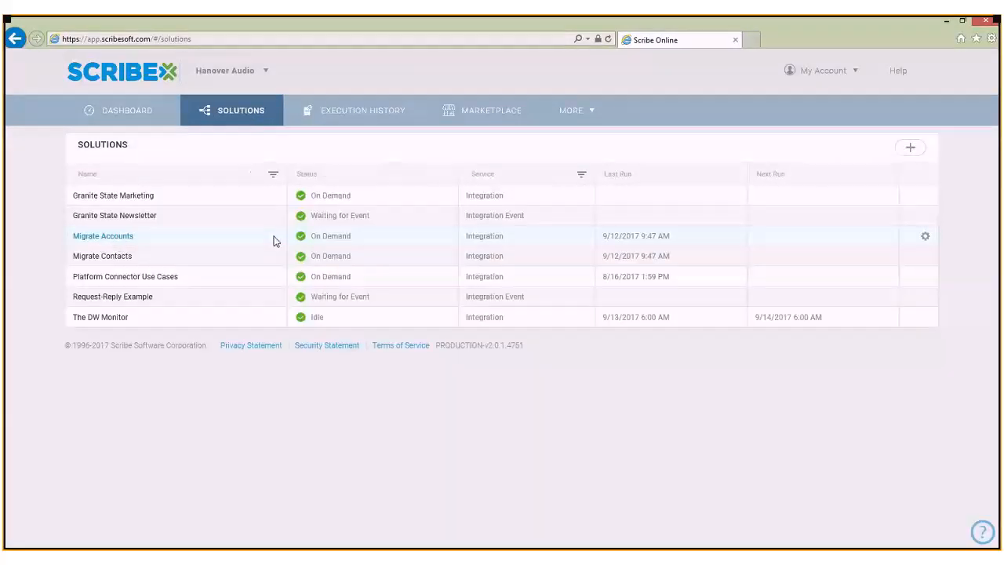
click(103, 235)
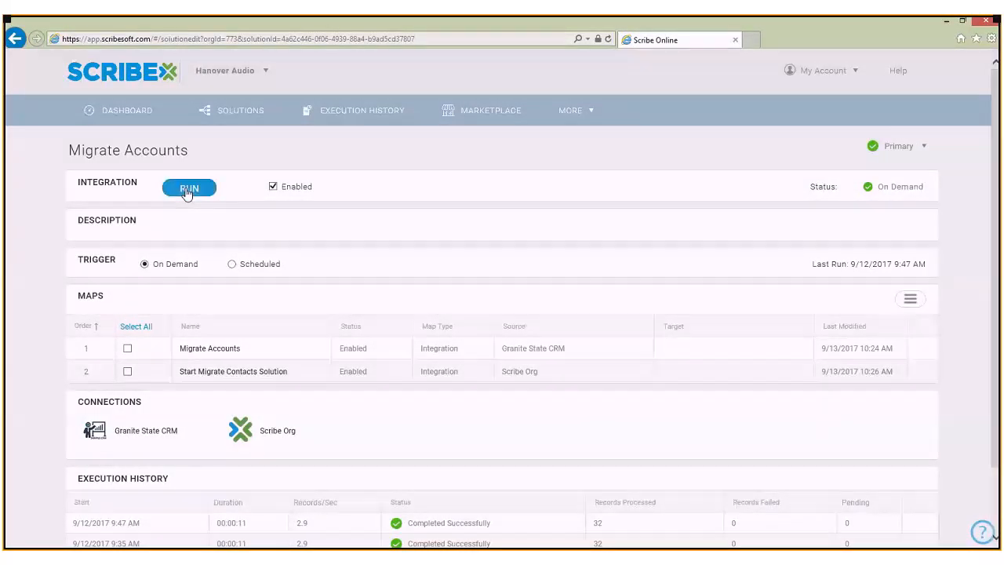
click(188, 188)
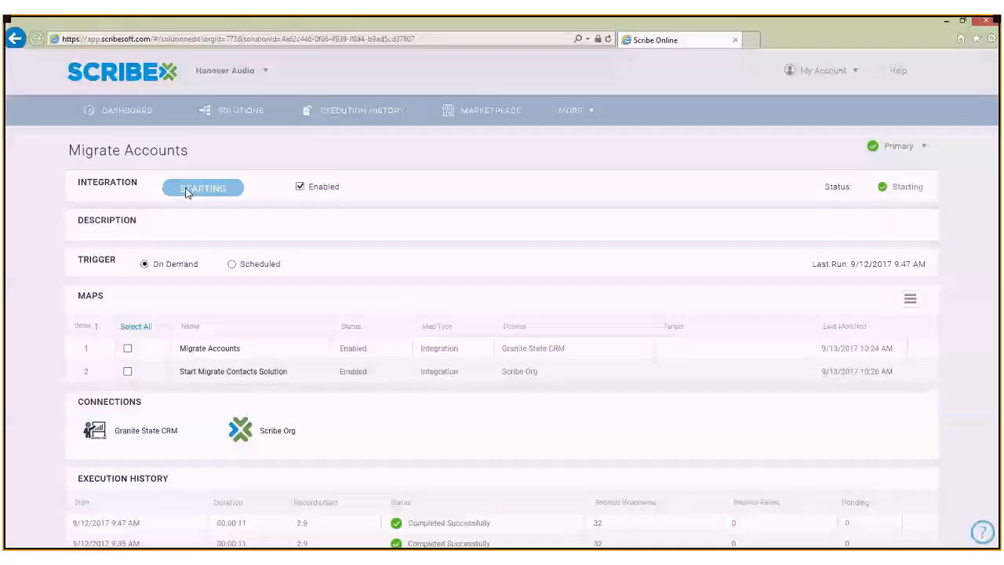
click(196, 188)
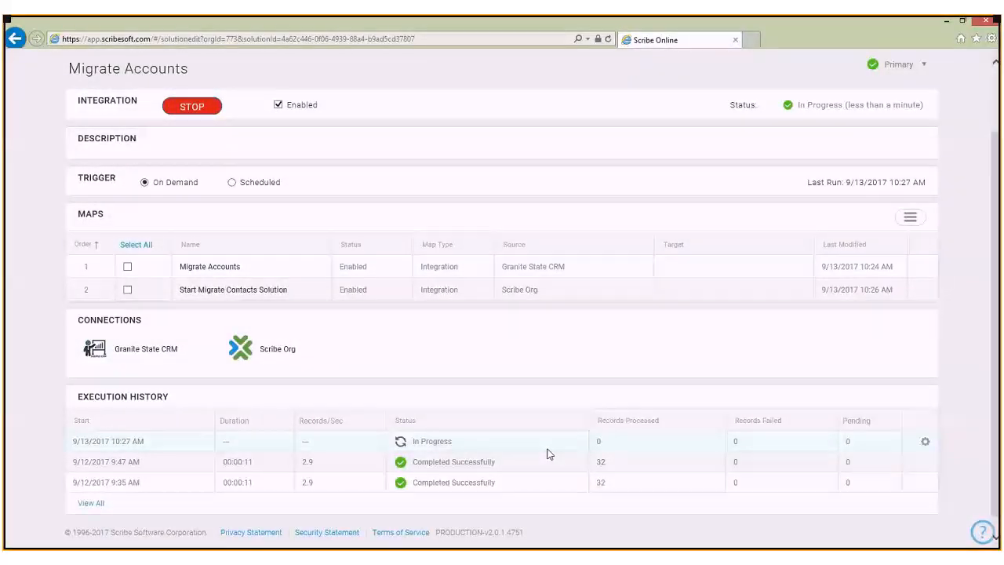
mouse_move(624, 452)
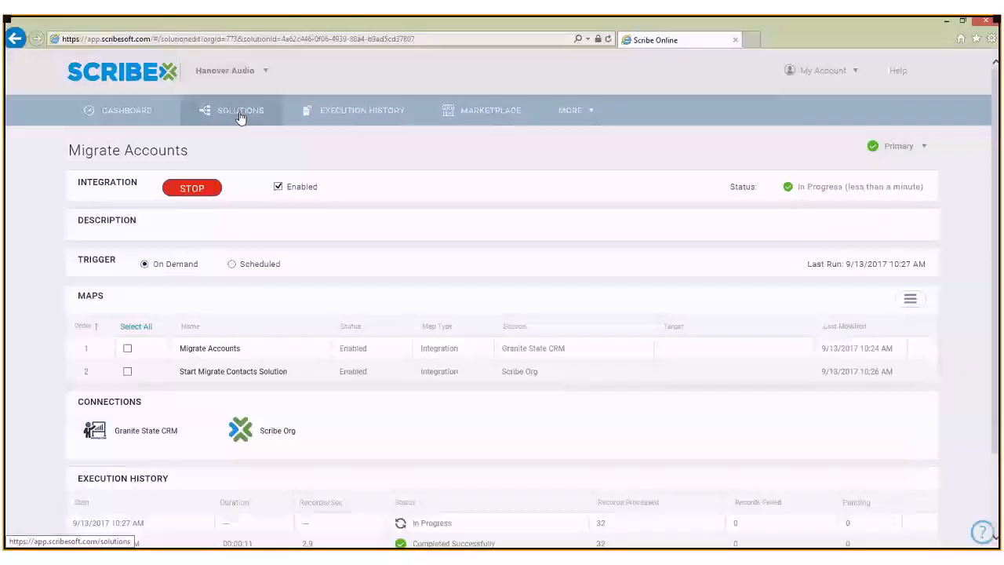
Step: Check the Migrate Contacts execution history for the new successfully completed run
click(242, 109)
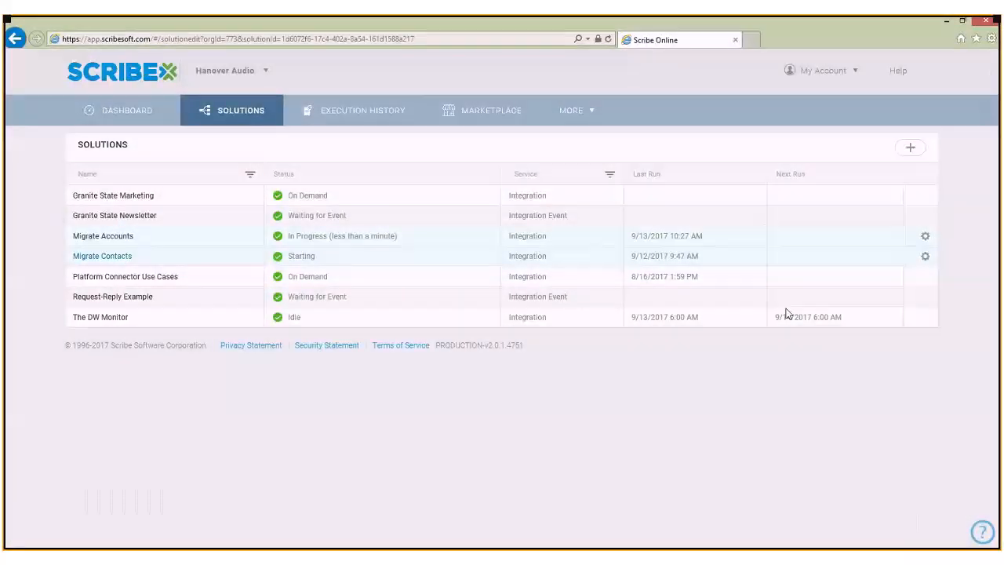
click(102, 256)
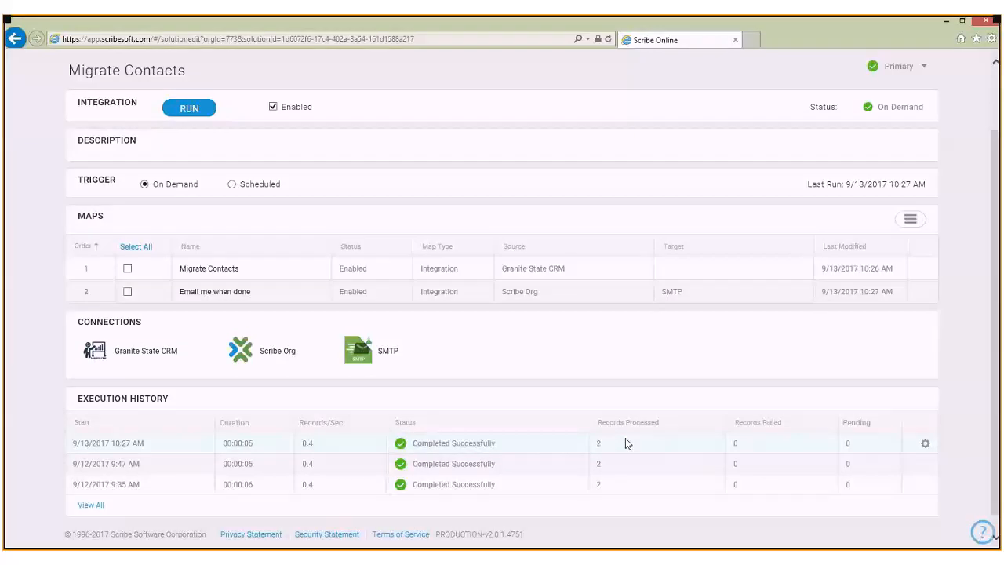
mouse_move(552, 451)
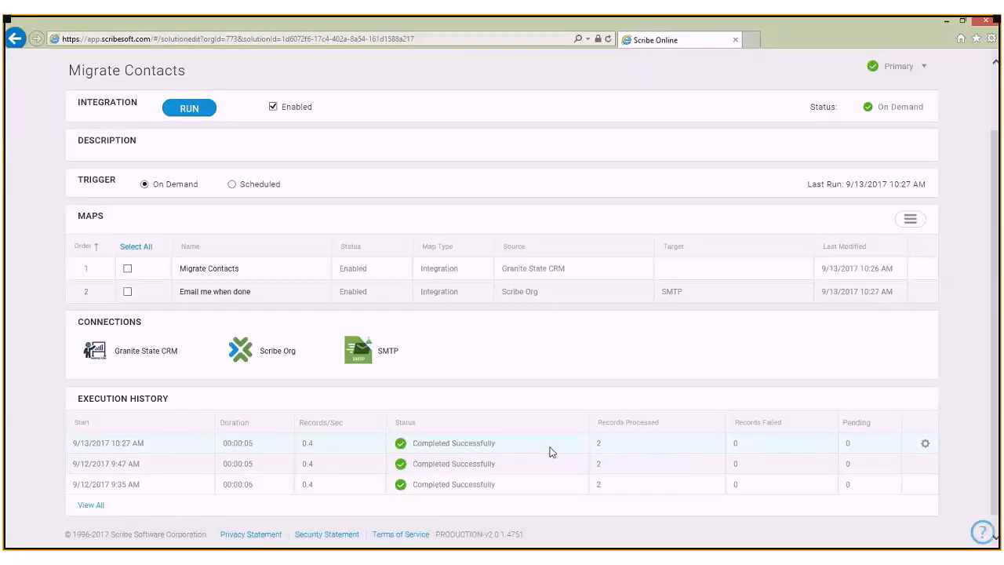